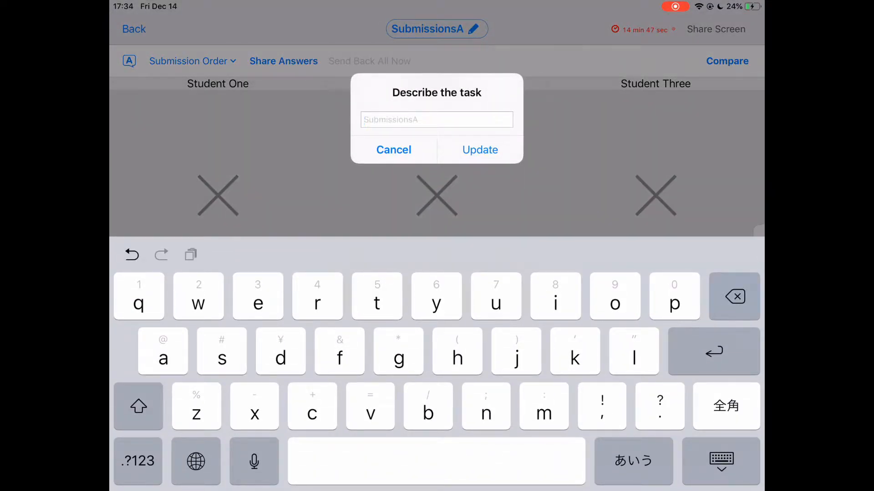
# Begin the new task name by entering 'Touri' in the Describe the task field.
pyautogui.write('Touri')
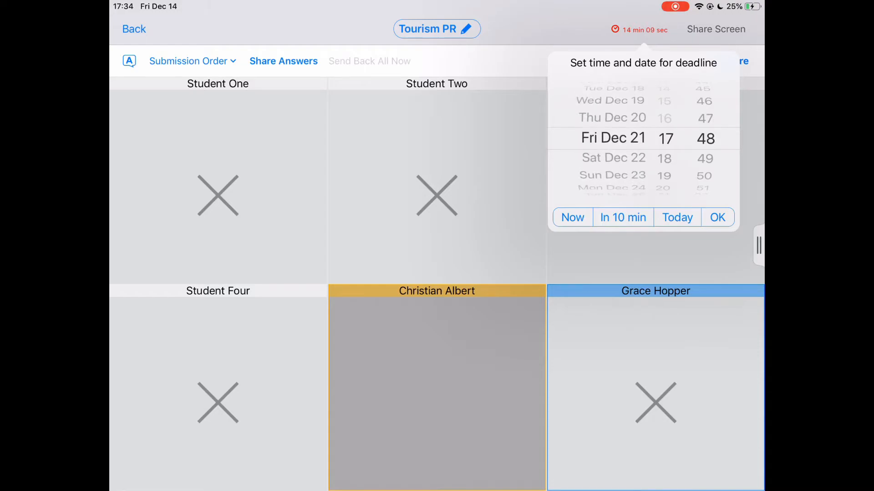
# Pick Mon Dec 31 at 22:00 in the deadline picker and confirm it.
pyautogui.scroll(-3)
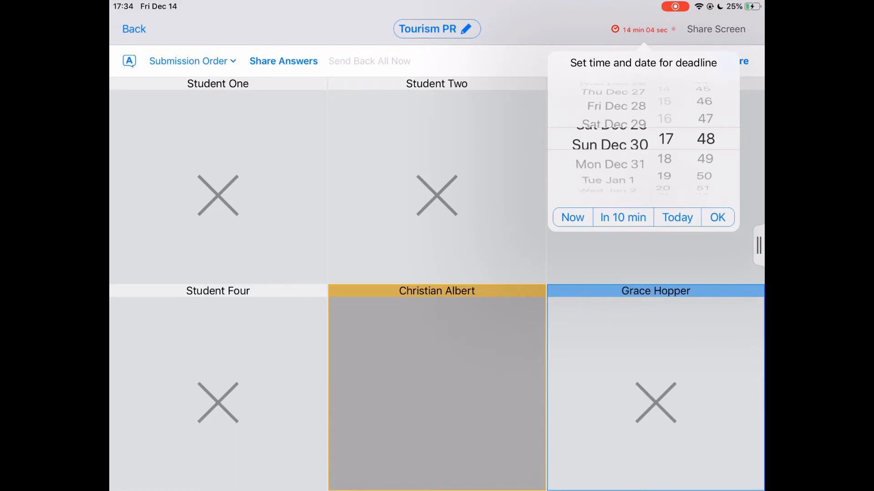
pyautogui.scroll(-3)
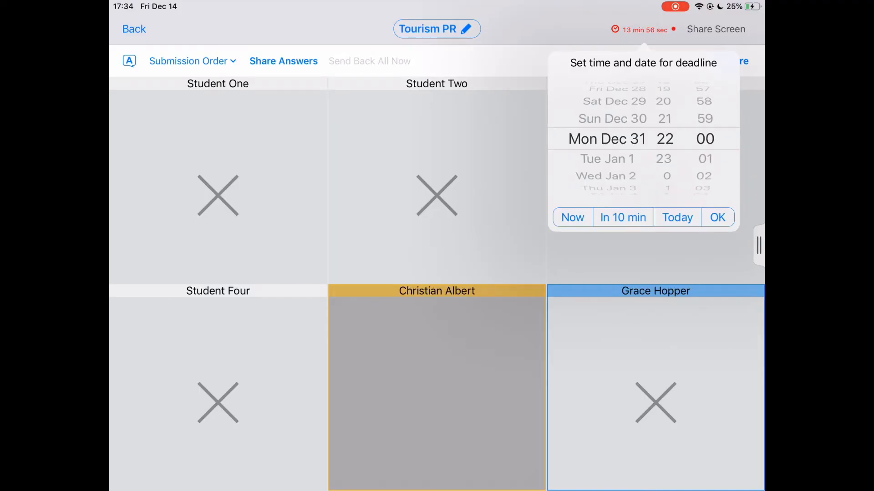
pyautogui.click(717, 217)
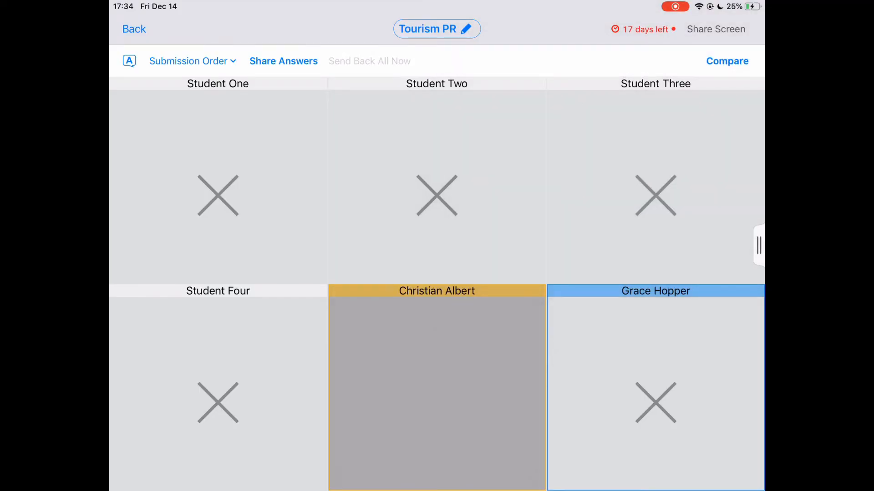